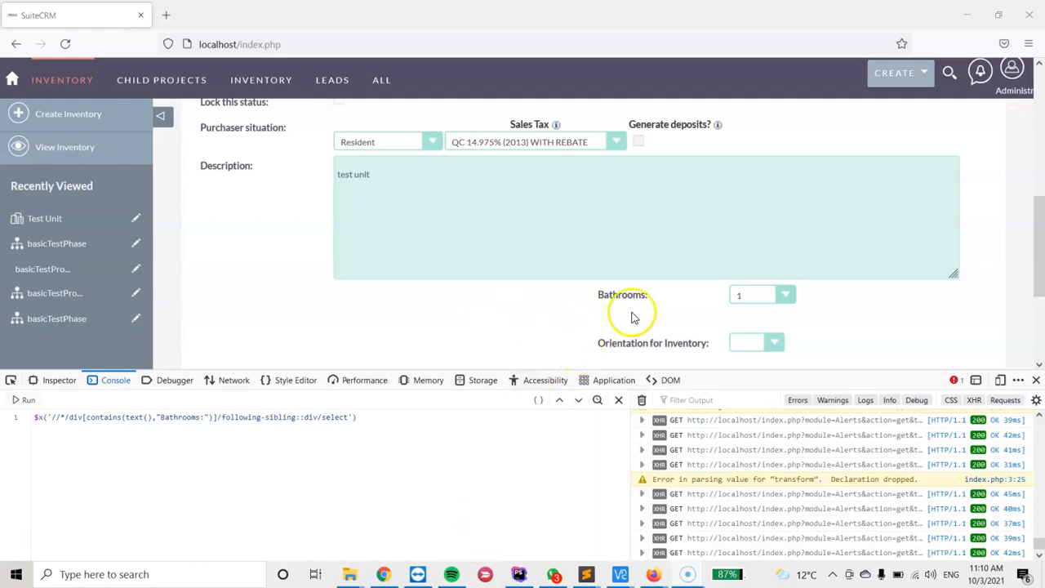
{"action": "mouse_move", "coordinate": [469, 331]}
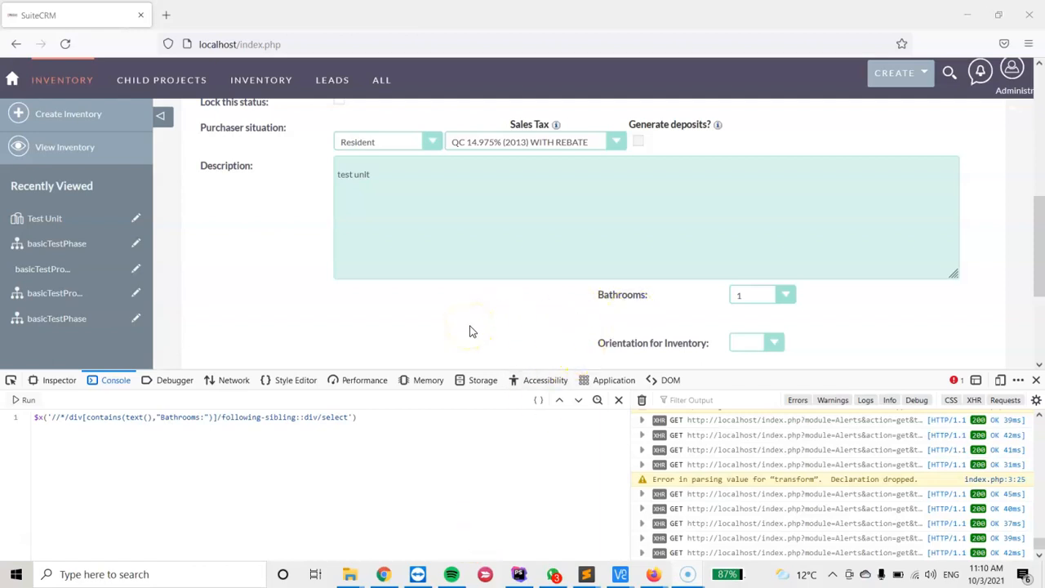
{"action": "mouse_move", "coordinate": [529, 339]}
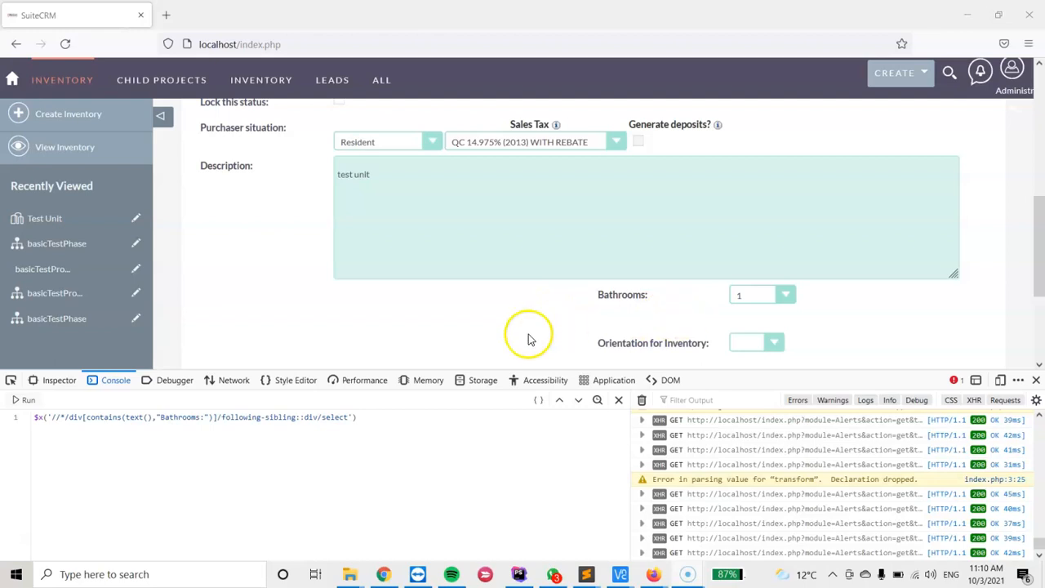
{"action": "mouse_move", "coordinate": [468, 341]}
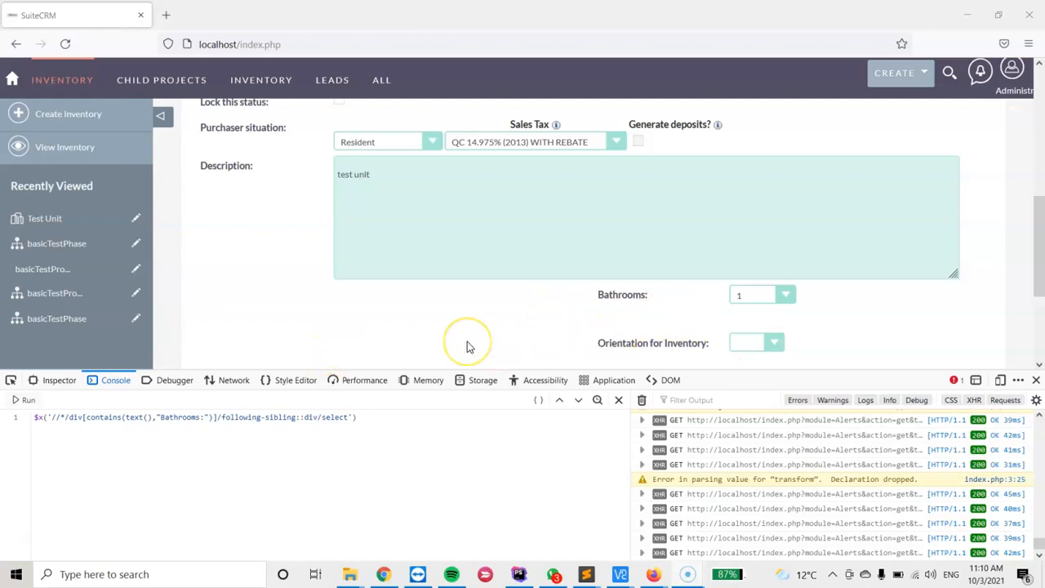
{"action": "mouse_move", "coordinate": [457, 343]}
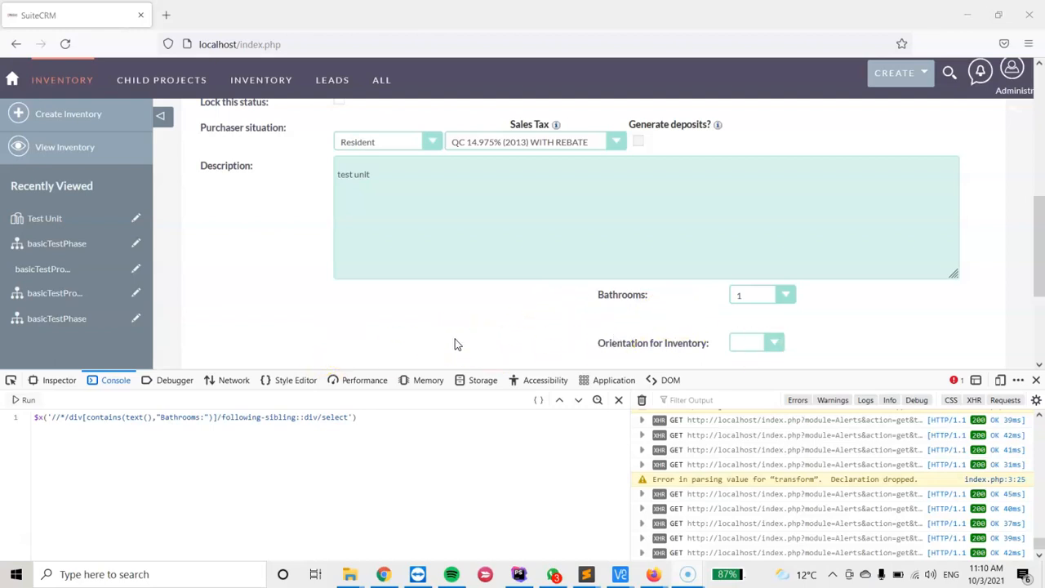
{"action": "mouse_move", "coordinate": [392, 395]}
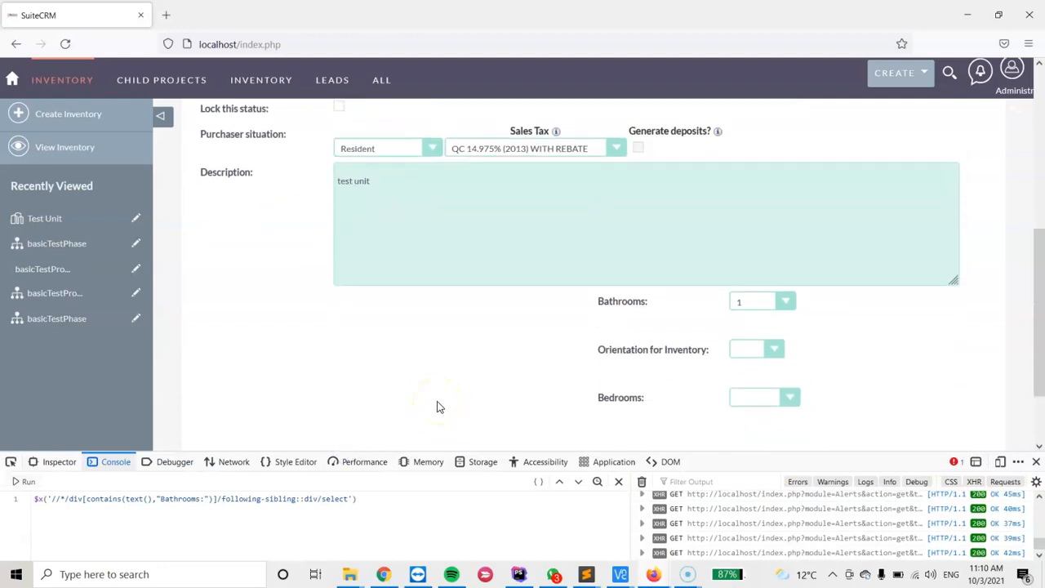
{"action": "mouse_move", "coordinate": [404, 452]}
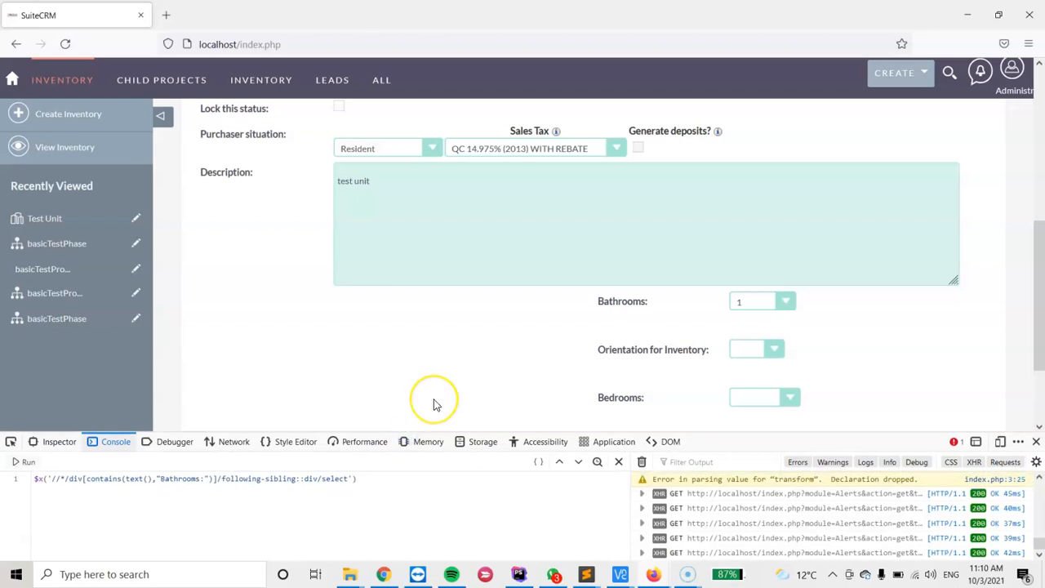
{"action": "mouse_move", "coordinate": [470, 373]}
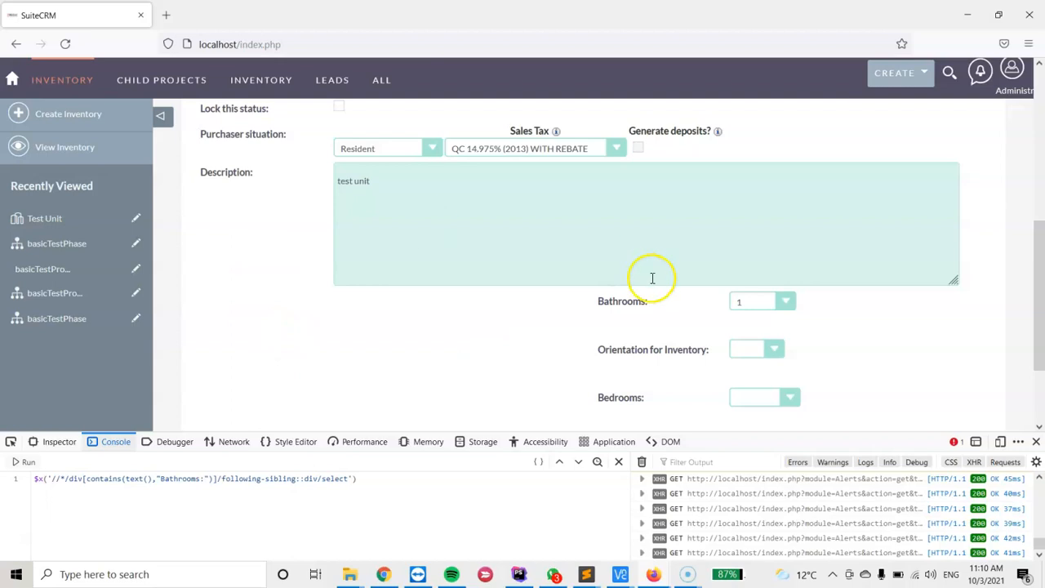
{"action": "mouse_move", "coordinate": [649, 312]}
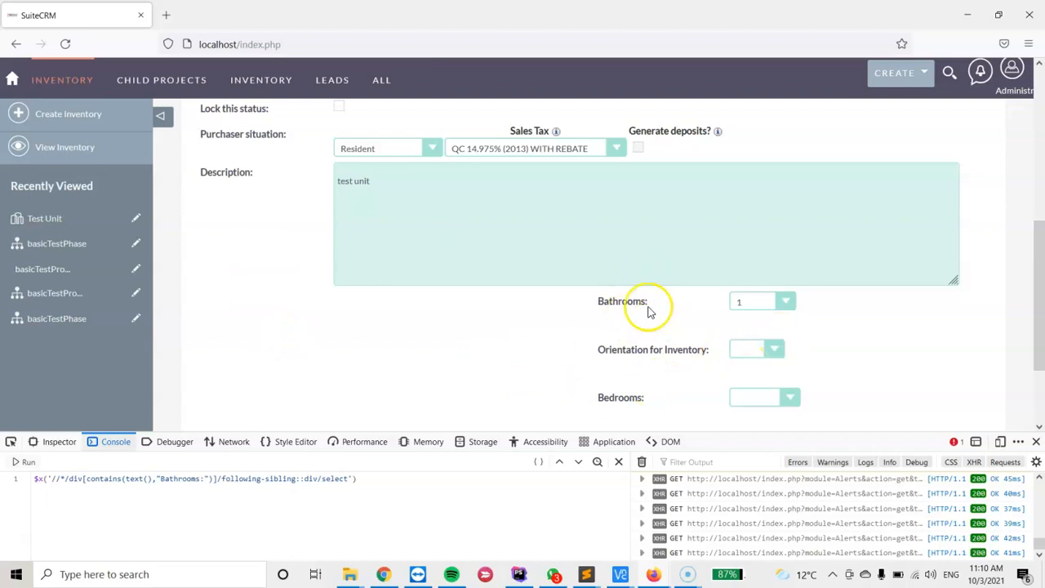
{"action": "mouse_move", "coordinate": [608, 302]}
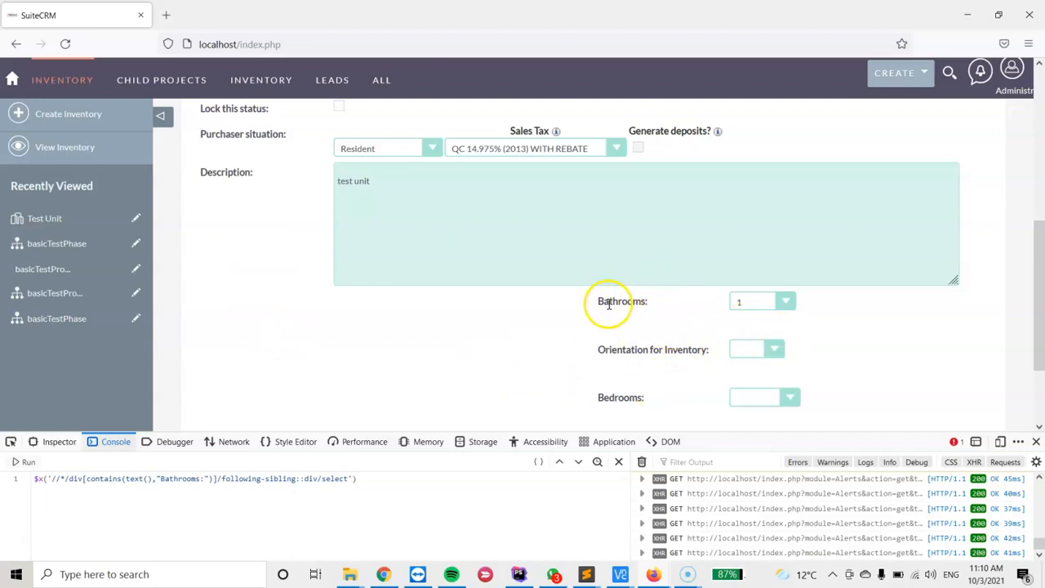
Check the Bathrooms label and its value choices on the page, leaving the value unchanged
{"action": "double_click", "coordinate": [621, 300]}
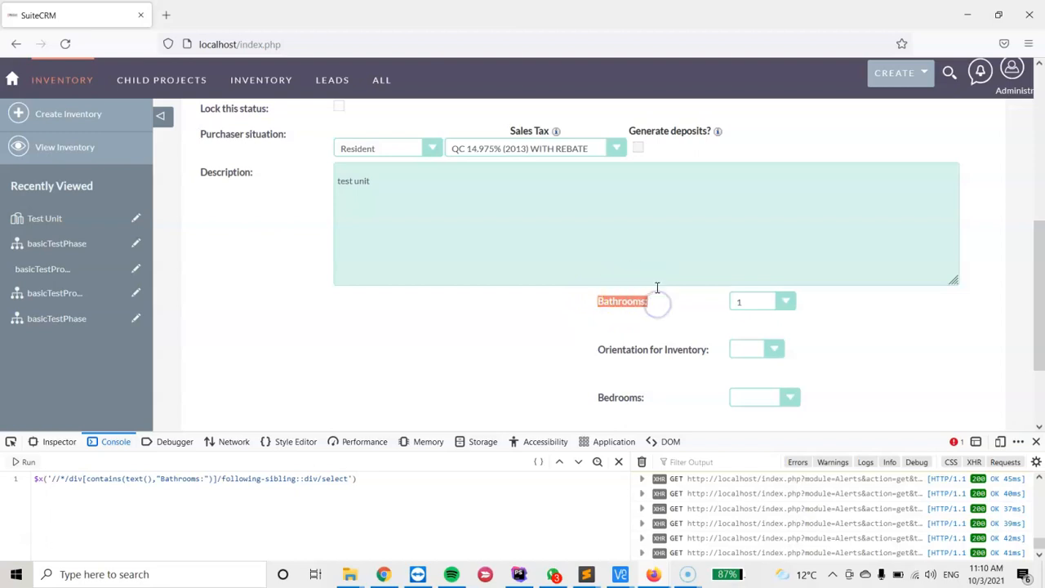
{"action": "mouse_move", "coordinate": [792, 287]}
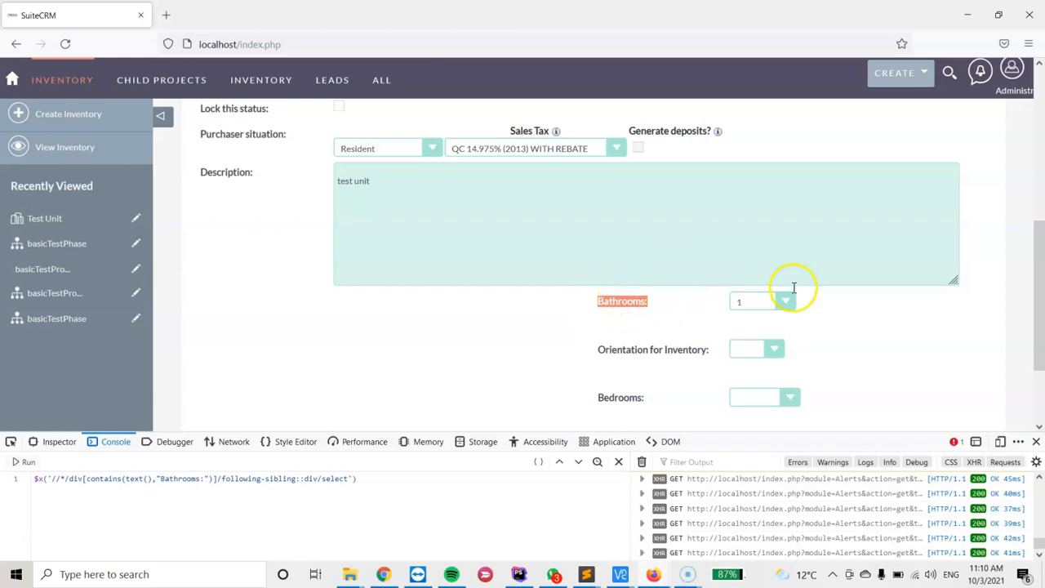
{"action": "left_click", "coordinate": [755, 301]}
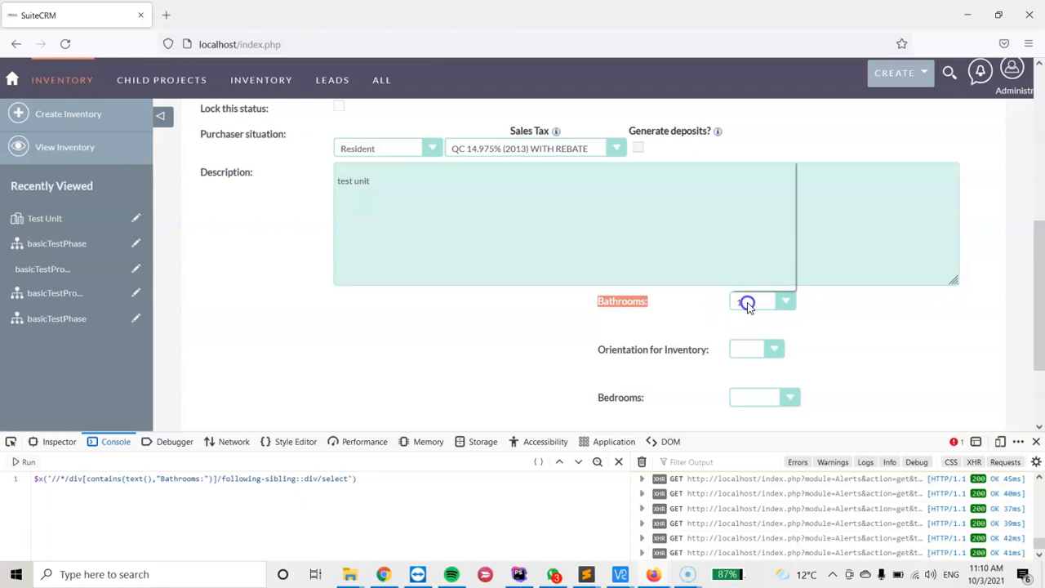
{"action": "left_click", "coordinate": [751, 301]}
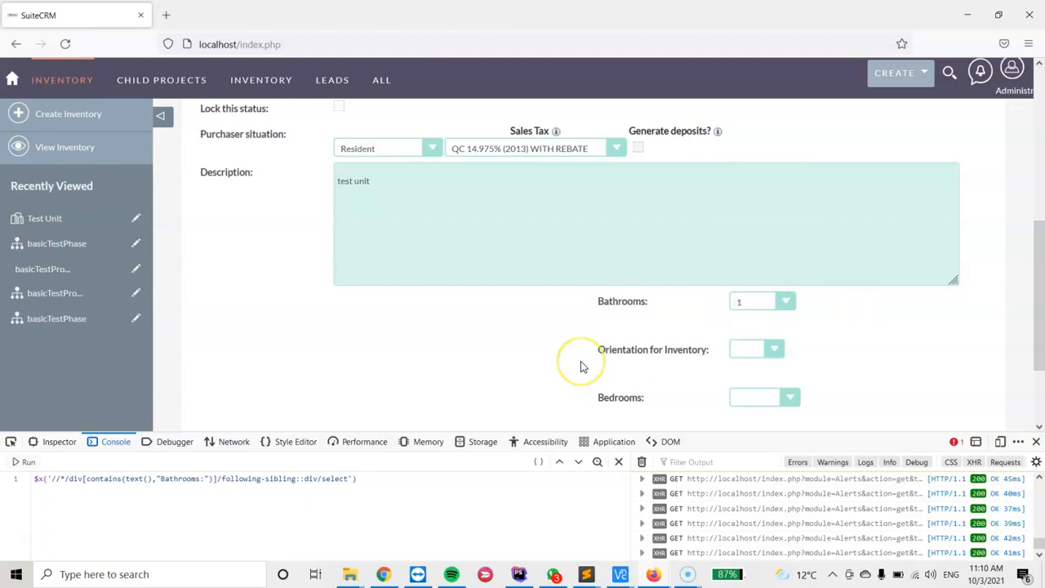
{"action": "mouse_move", "coordinate": [762, 331]}
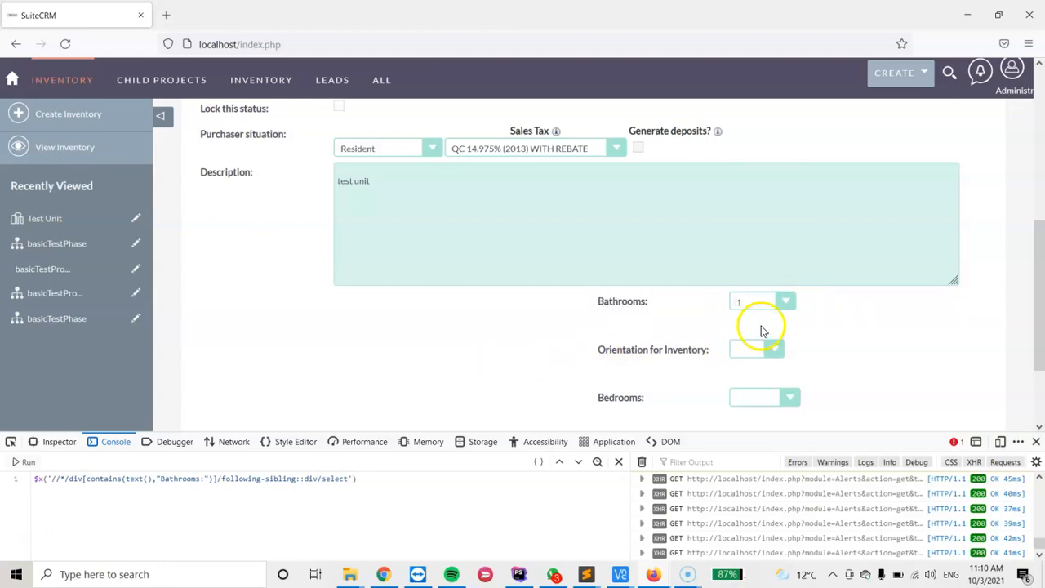
{"action": "mouse_move", "coordinate": [763, 304]}
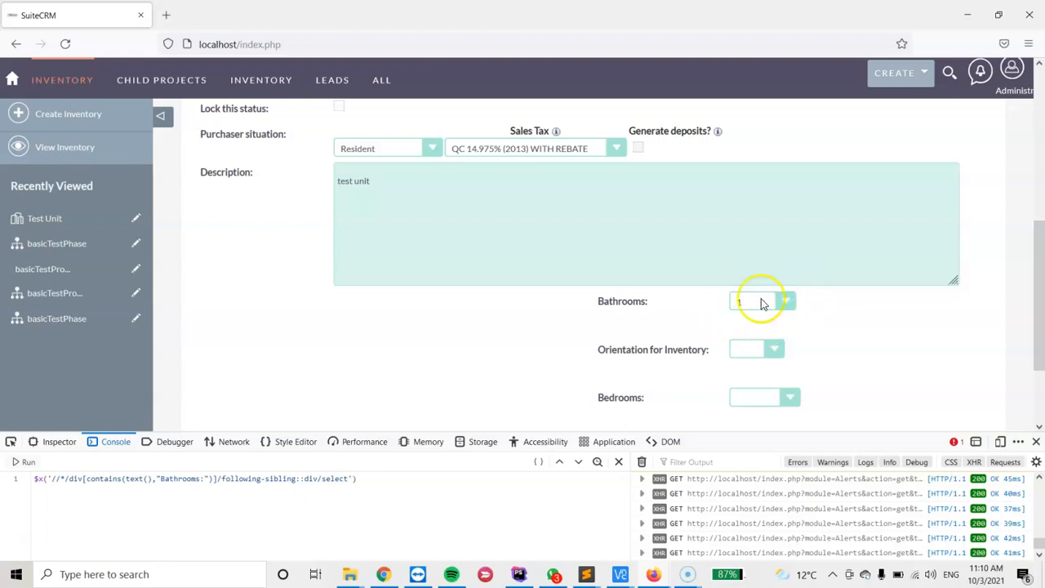
{"action": "mouse_move", "coordinate": [857, 326]}
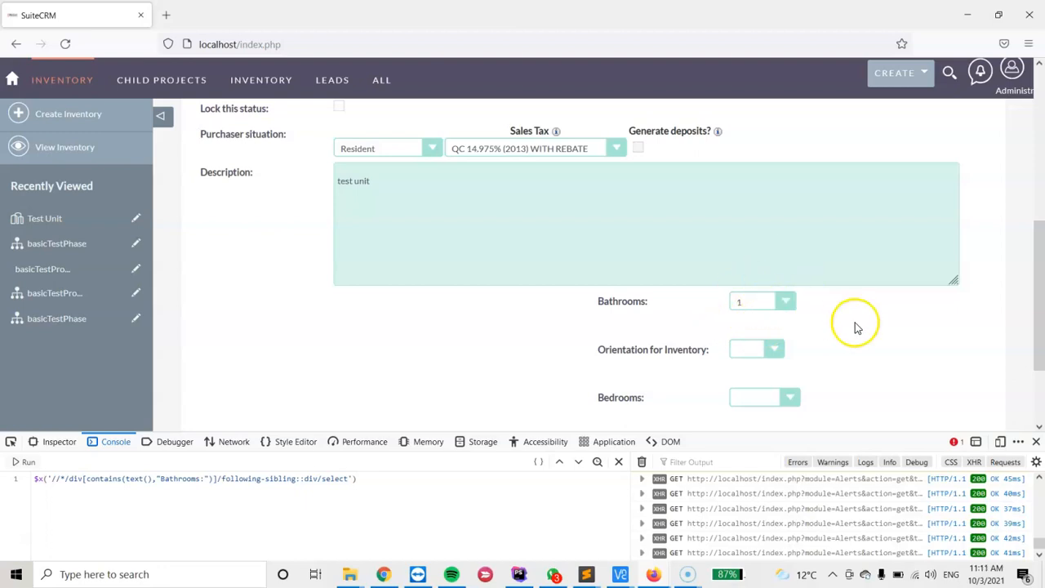
{"action": "mouse_move", "coordinate": [751, 306]}
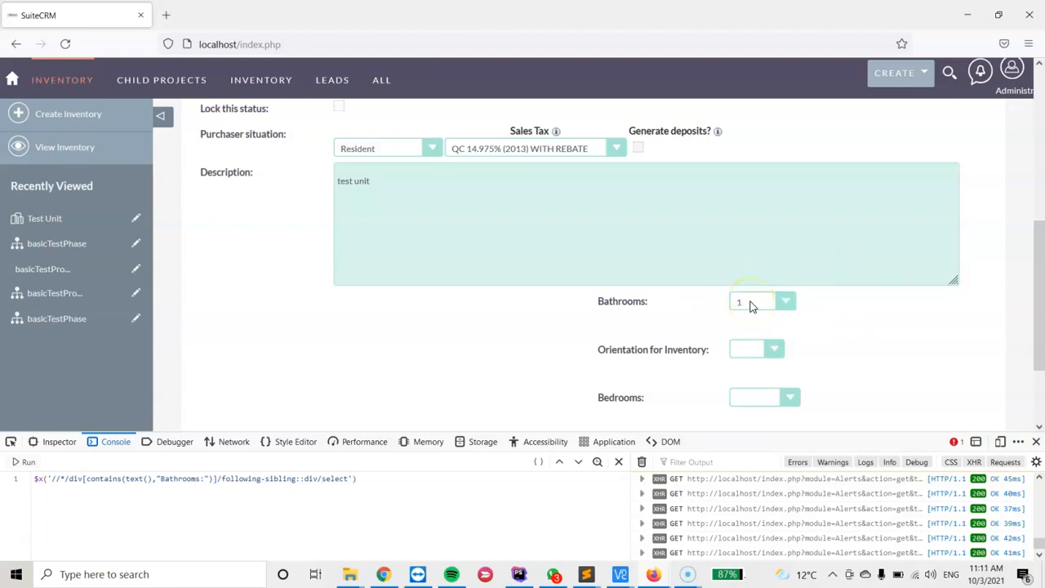
{"action": "mouse_move", "coordinate": [263, 525]}
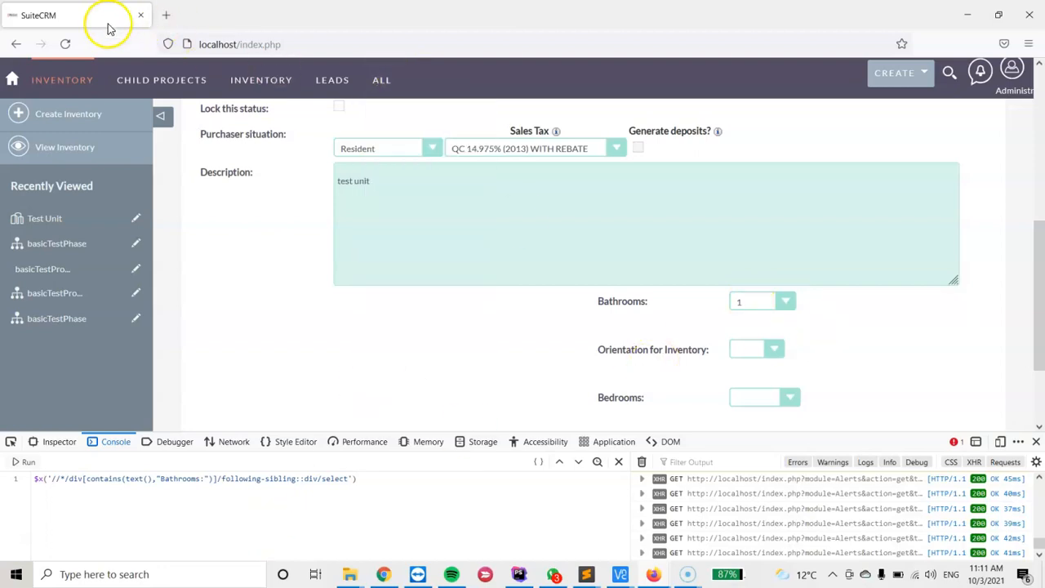
{"action": "mouse_move", "coordinate": [440, 368]}
{"action": "type", "text": "$x"}
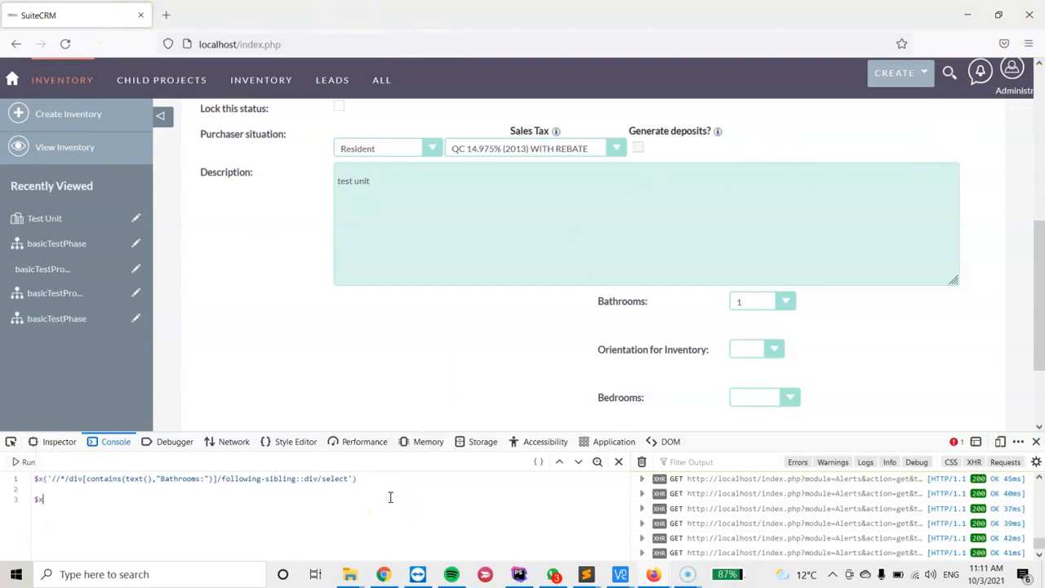
{"action": "type", "text": "()"}
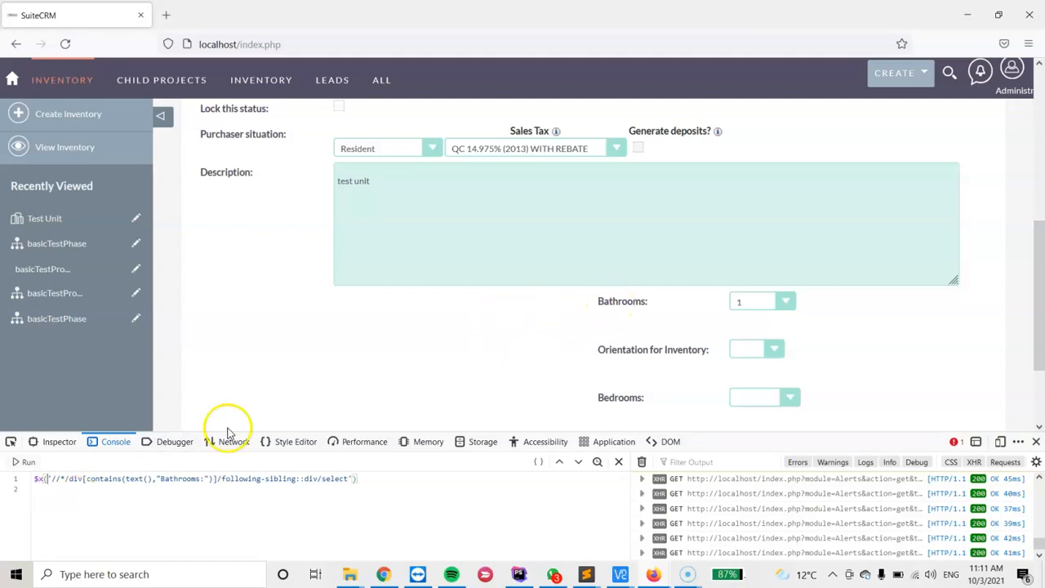
In the Inspector, examine the Bathrooms label div and its sibling col-sm-8 div holding the select
{"action": "left_click", "coordinate": [58, 441]}
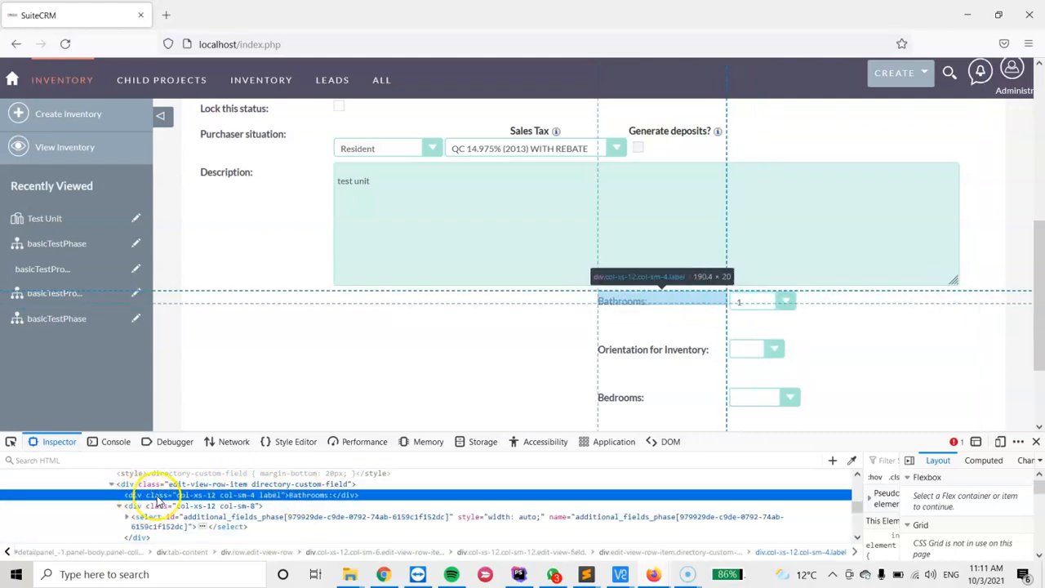
{"action": "left_click", "coordinate": [196, 505]}
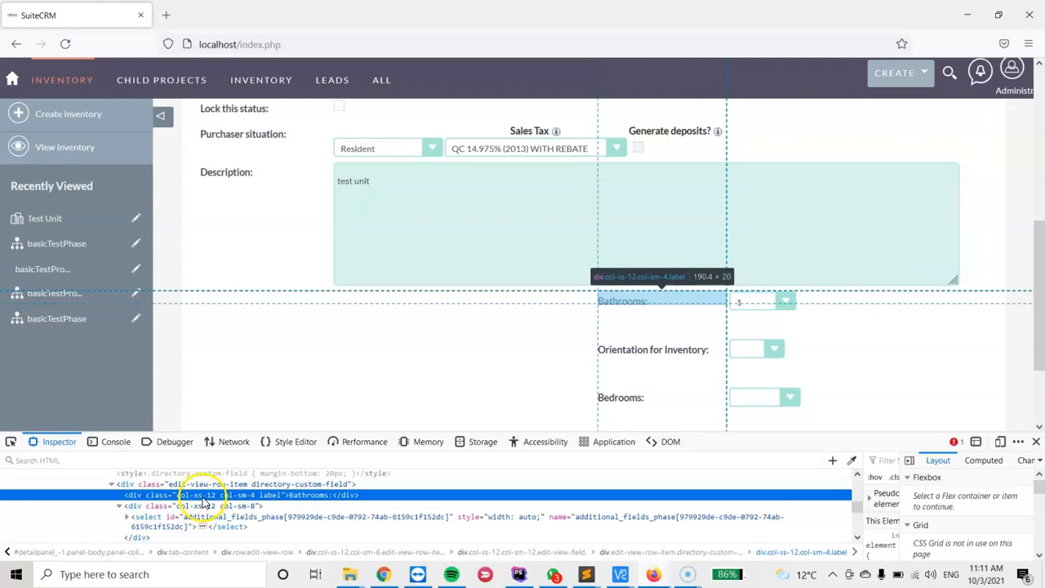
{"action": "left_click", "coordinate": [191, 505]}
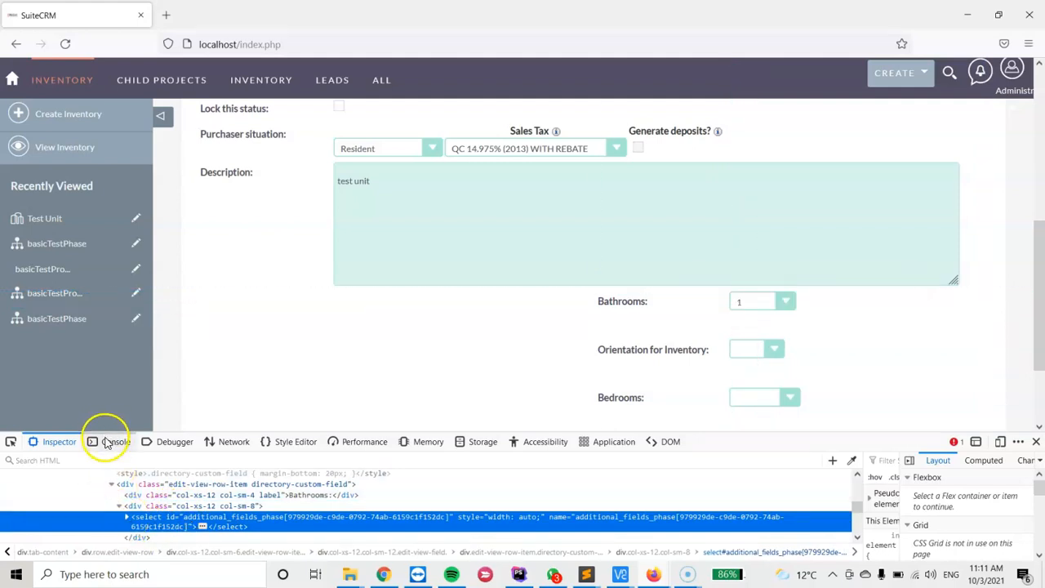
Return to the Console showing the $x following-sibling XPath for Bathrooms
{"action": "left_click", "coordinate": [117, 441]}
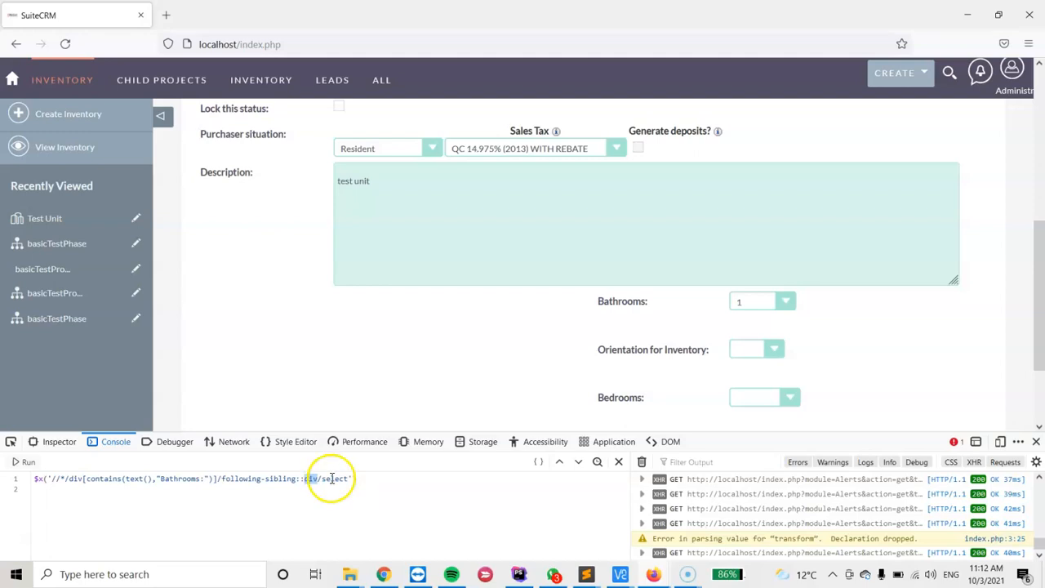
Compare the Bathrooms label div in the markup against the console XPath query
{"action": "left_click", "coordinate": [58, 441]}
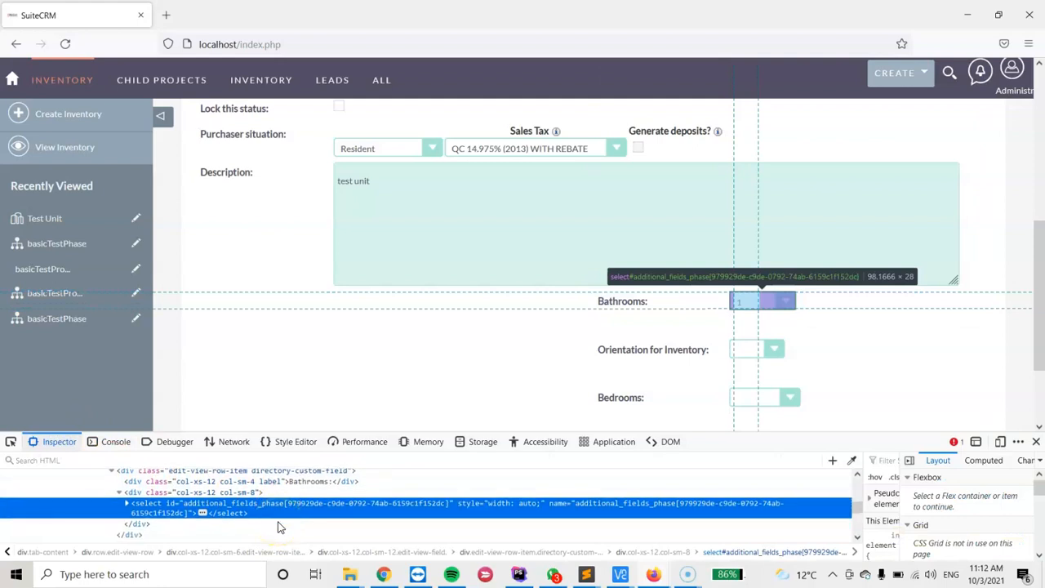
{"action": "left_click", "coordinate": [270, 481]}
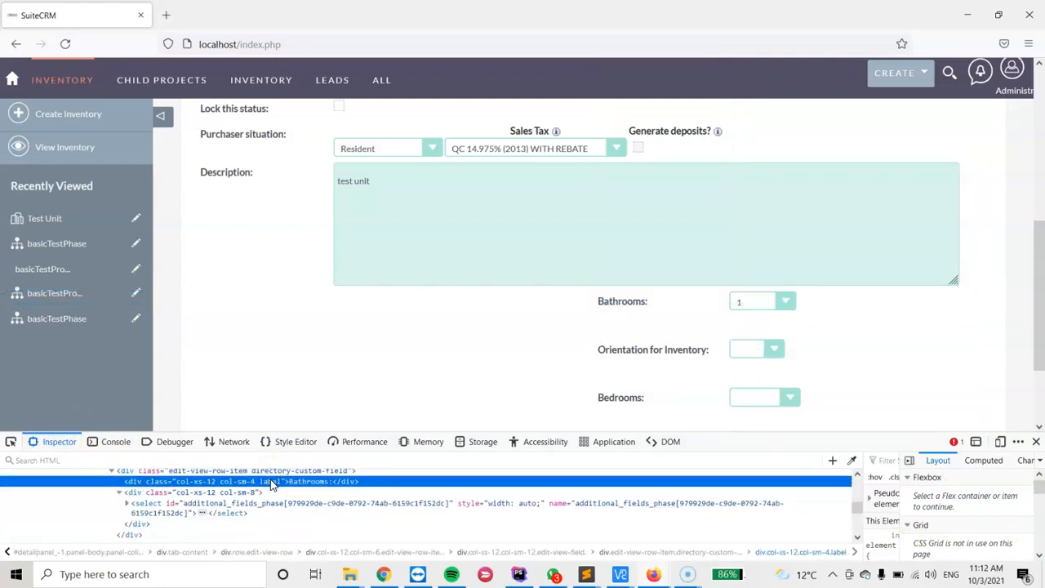
{"action": "left_click", "coordinate": [115, 441]}
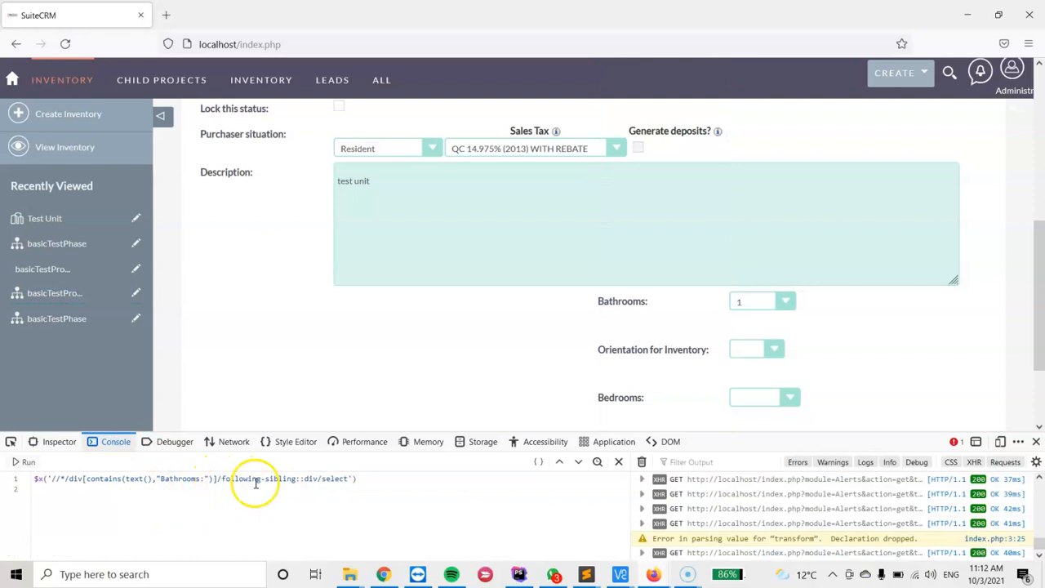
{"action": "left_click", "coordinate": [58, 441]}
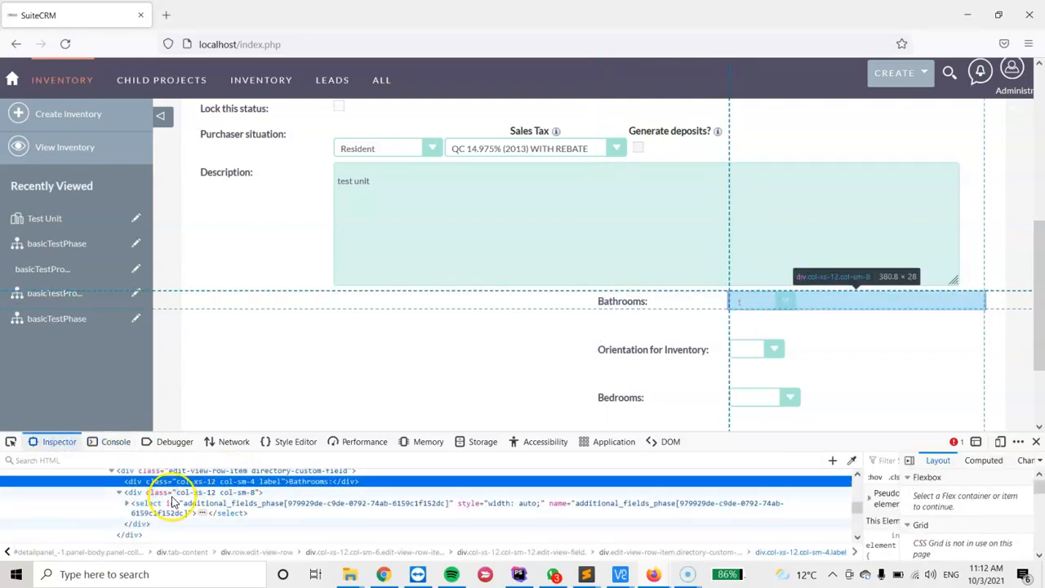
{"action": "left_click", "coordinate": [115, 441]}
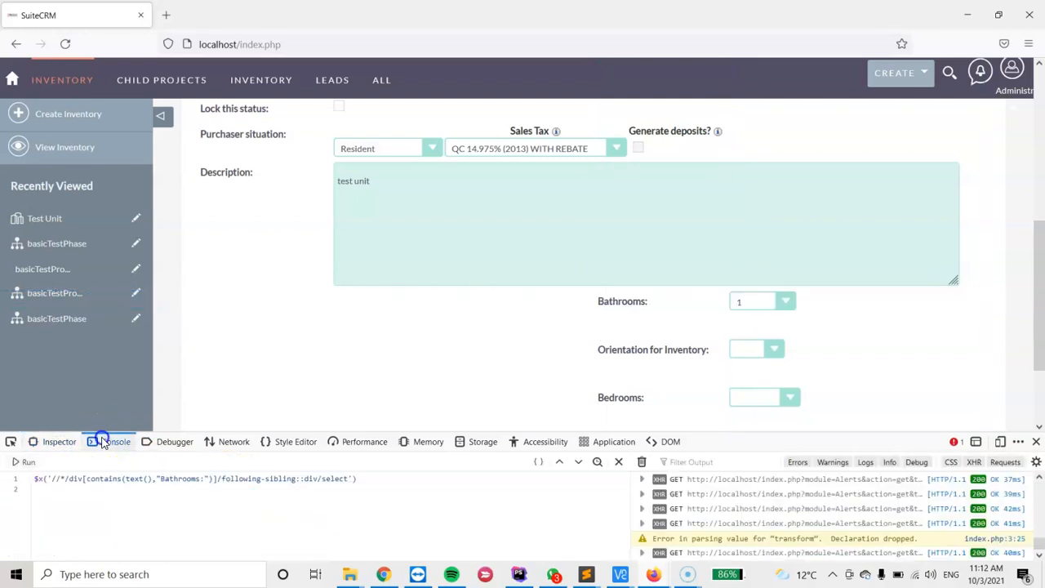
Highlight 'select' in the XPath, view the select element in markup, then bring PhpStorm forward
{"action": "double_click", "coordinate": [333, 478]}
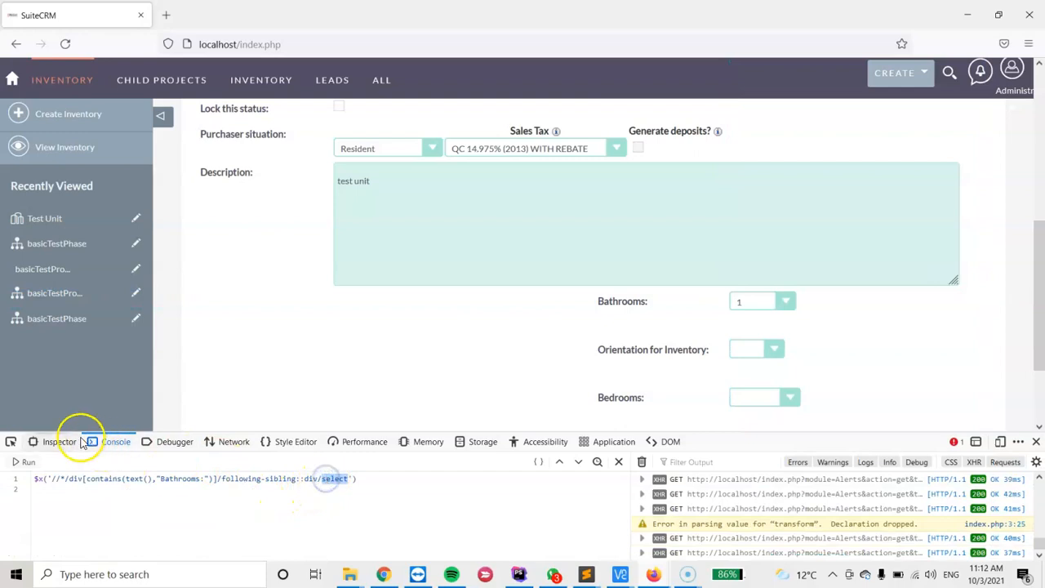
{"action": "left_click", "coordinate": [58, 441]}
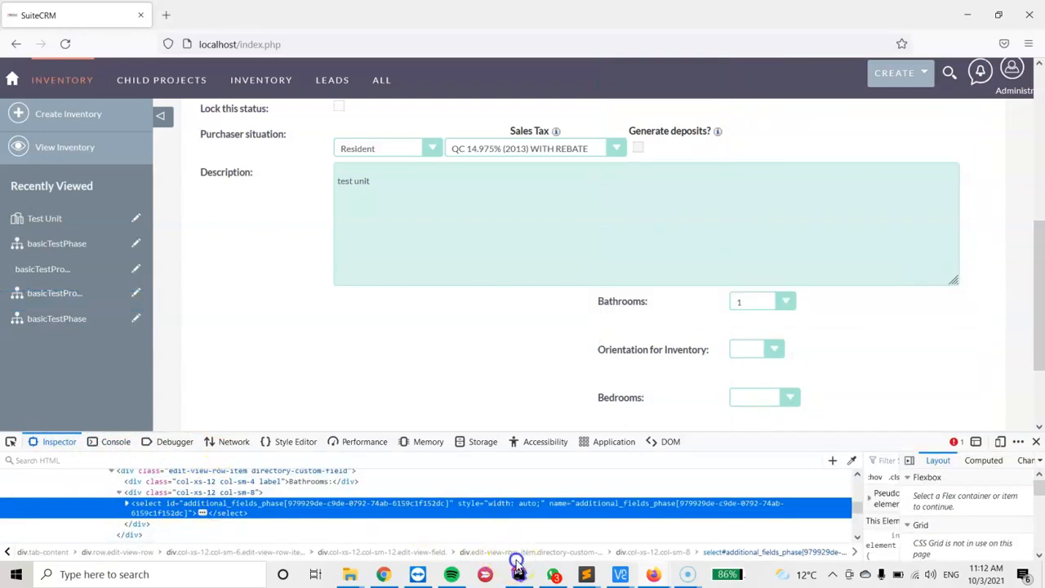
{"action": "left_click", "coordinate": [518, 574]}
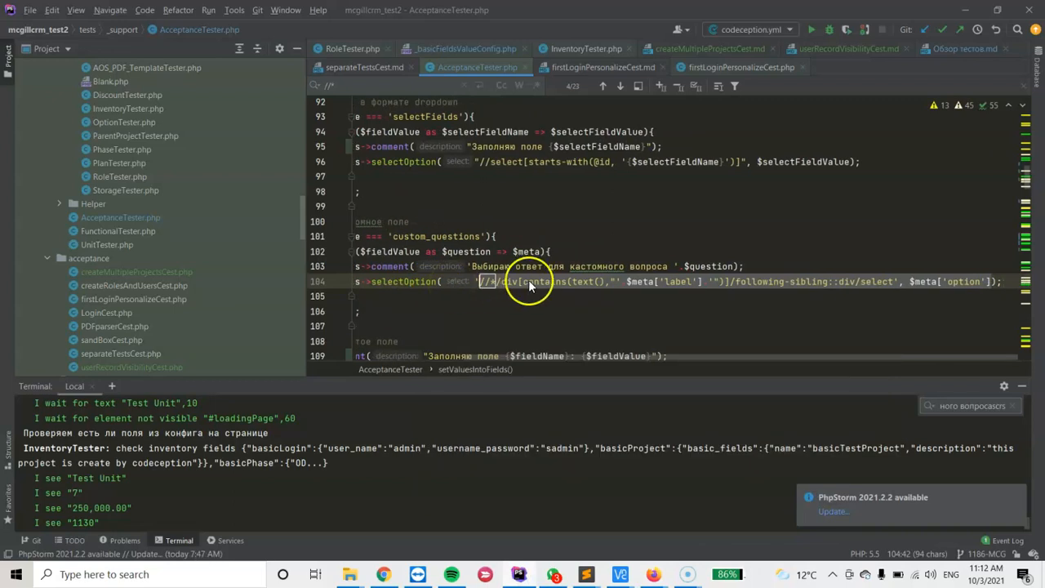
{"action": "mouse_move", "coordinate": [803, 281]}
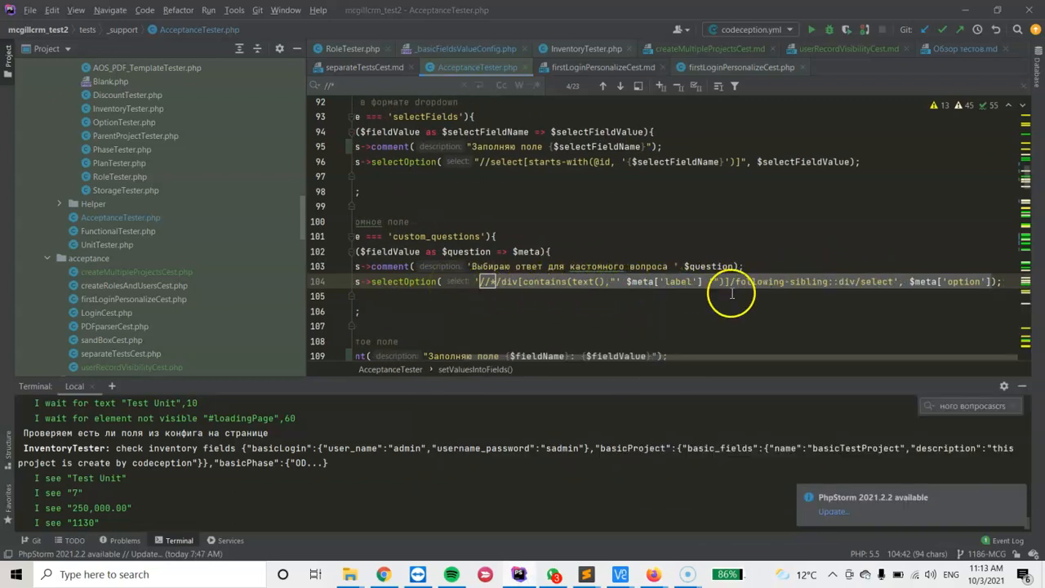
{"action": "mouse_move", "coordinate": [764, 306]}
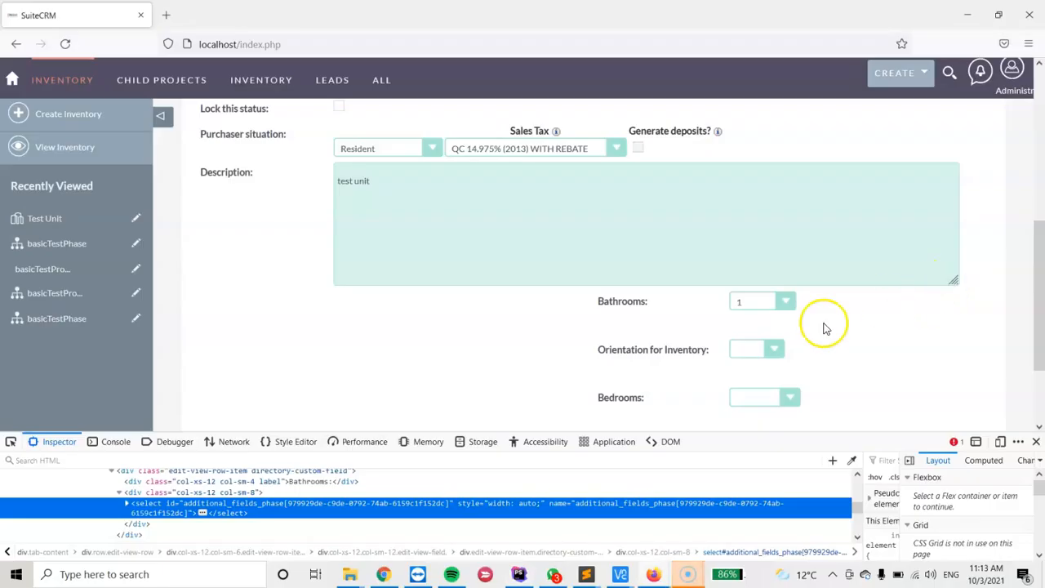
{"action": "mouse_move", "coordinate": [400, 458]}
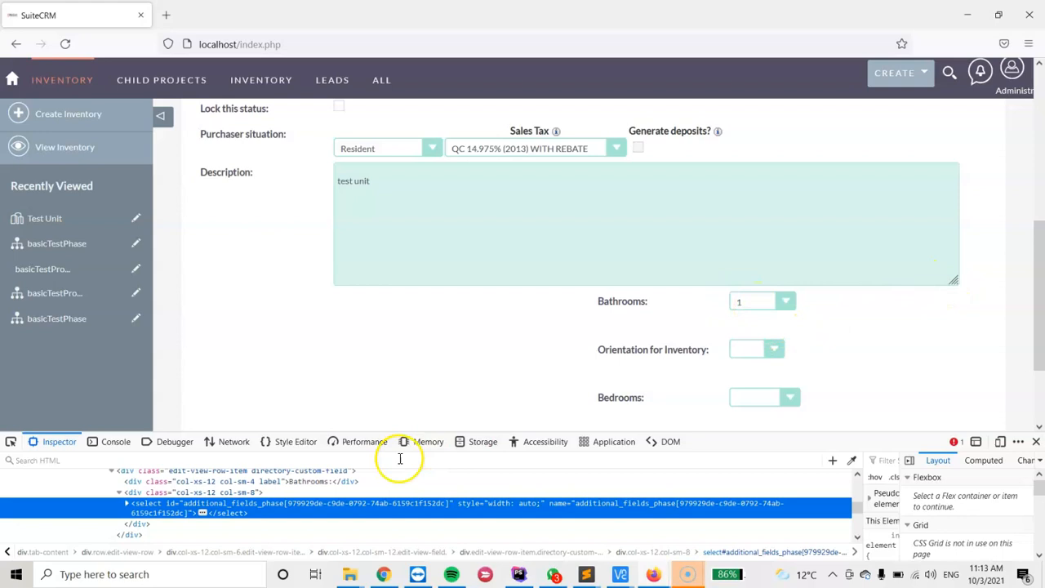